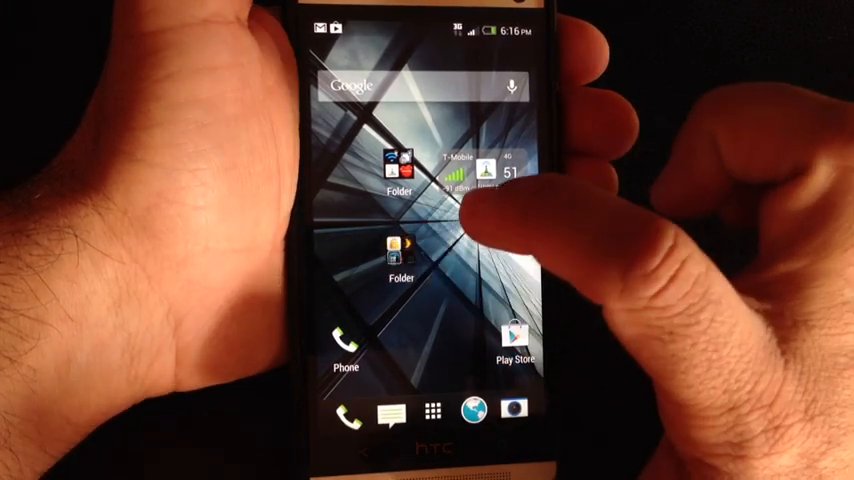
Open the Norton, Plex and Speed Test folder and start typing its new name, 'Ut'
left_click(400, 260)
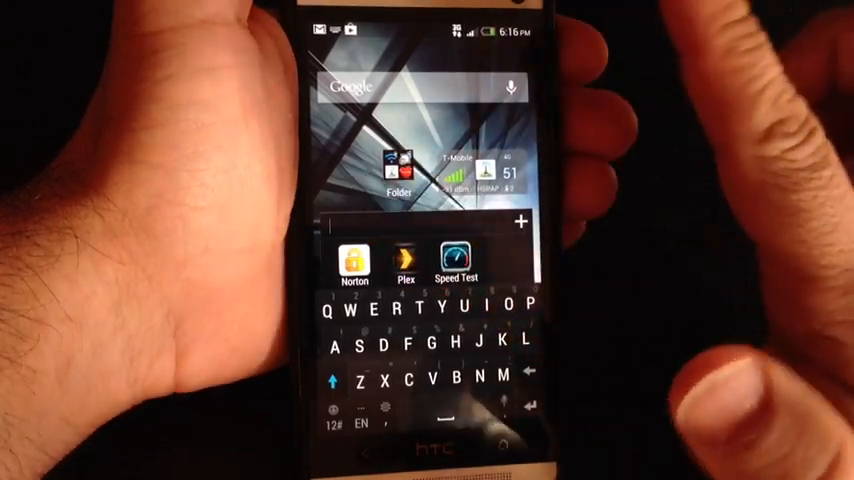
left_click(419, 318)
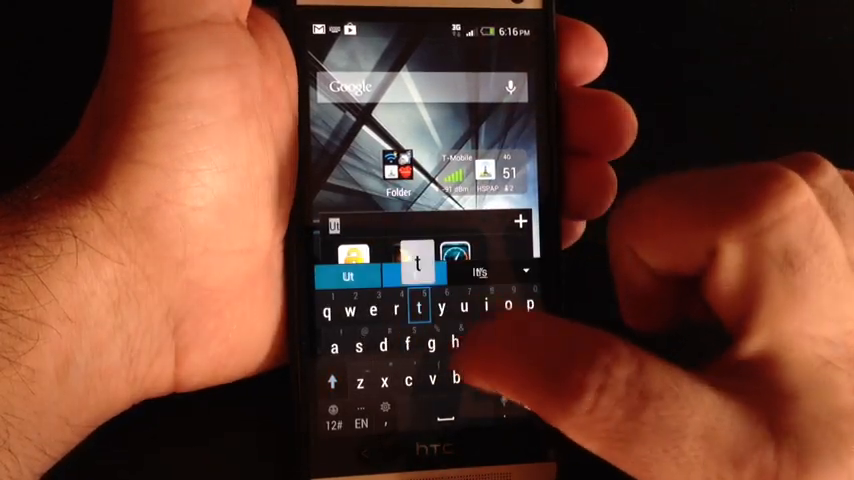